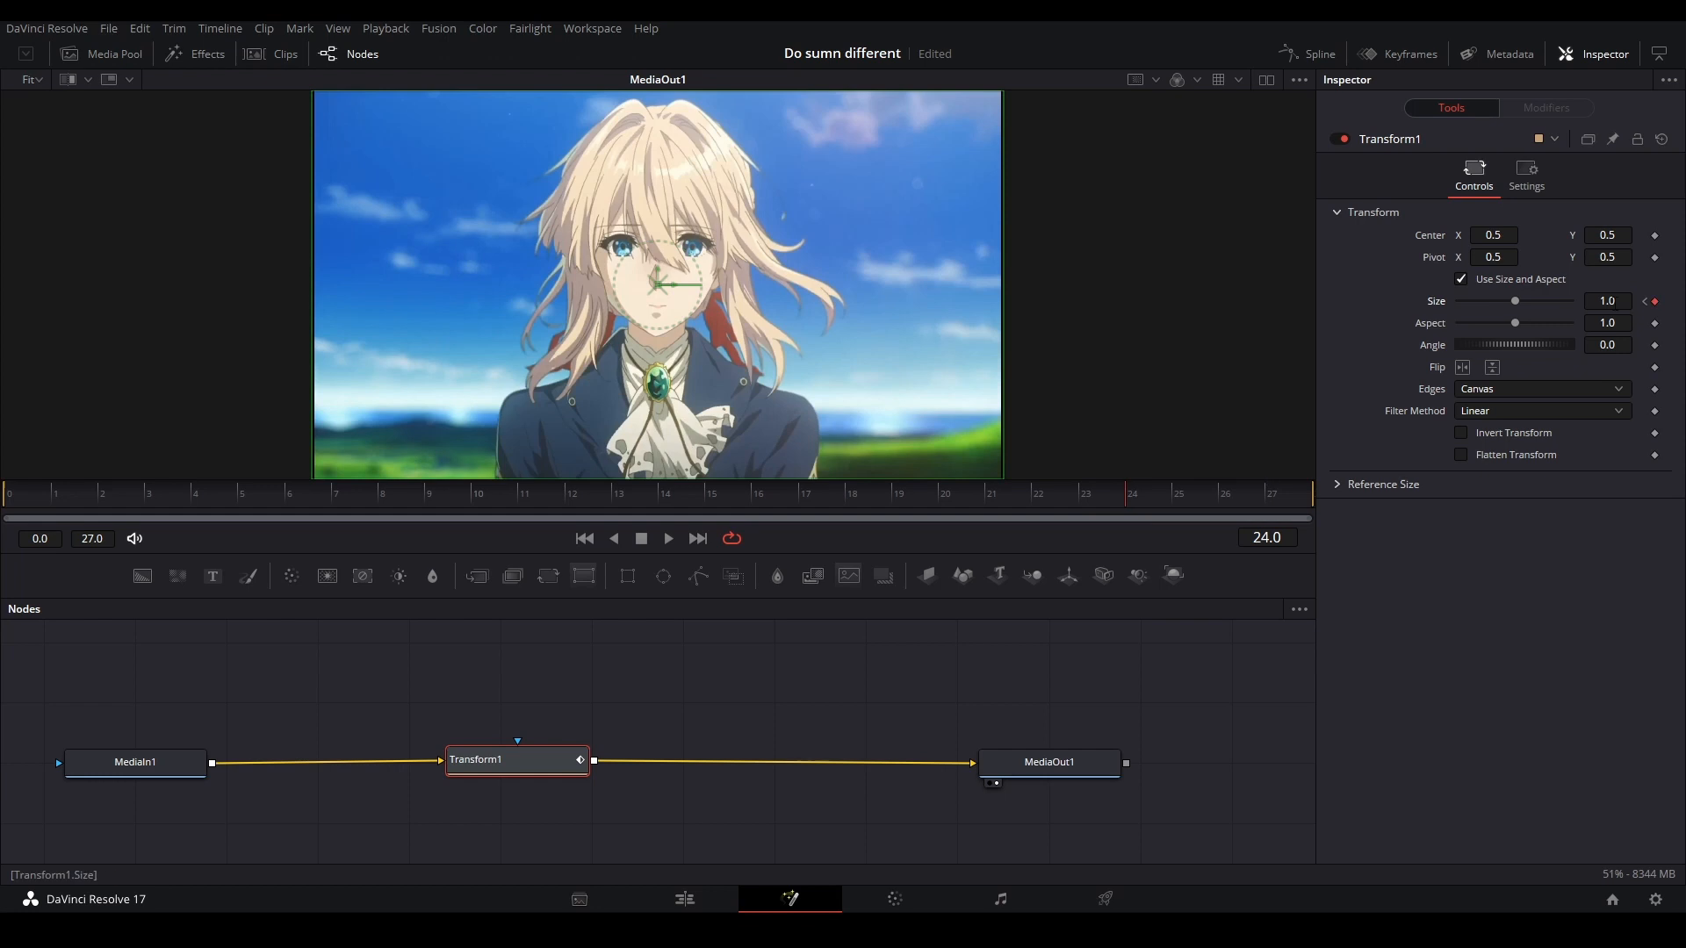
Open the Spline editor to show the Transform1 Size keyframe curve beside the node graph.
left_click(1308, 54)
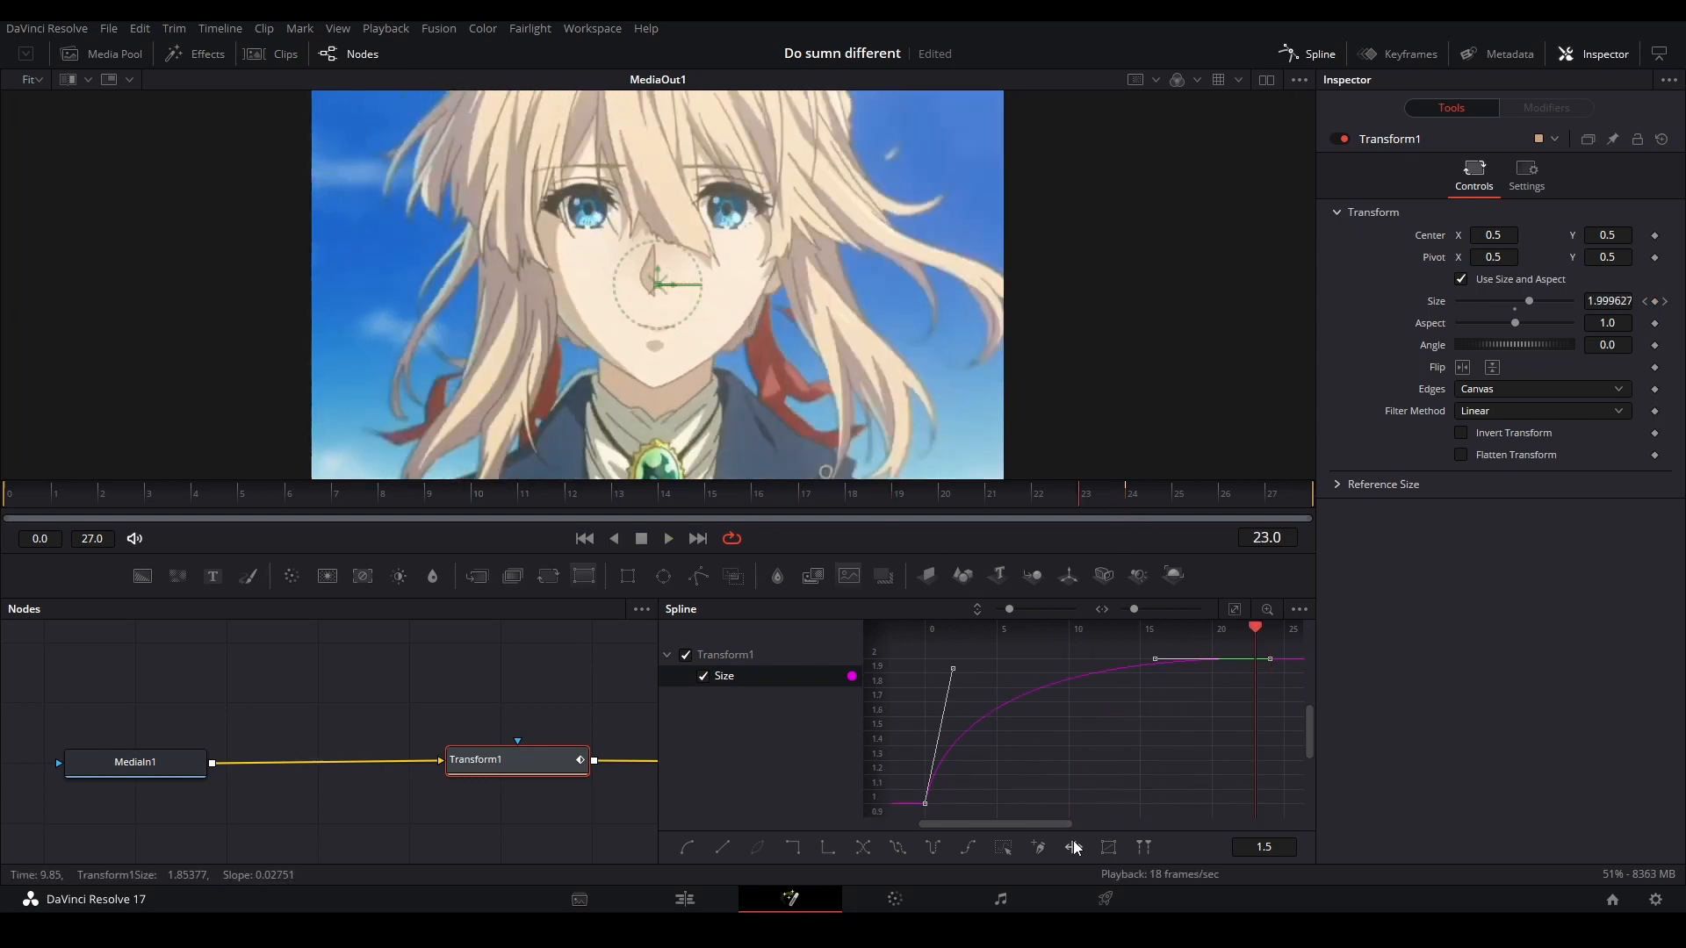
mouse_move(1071, 847)
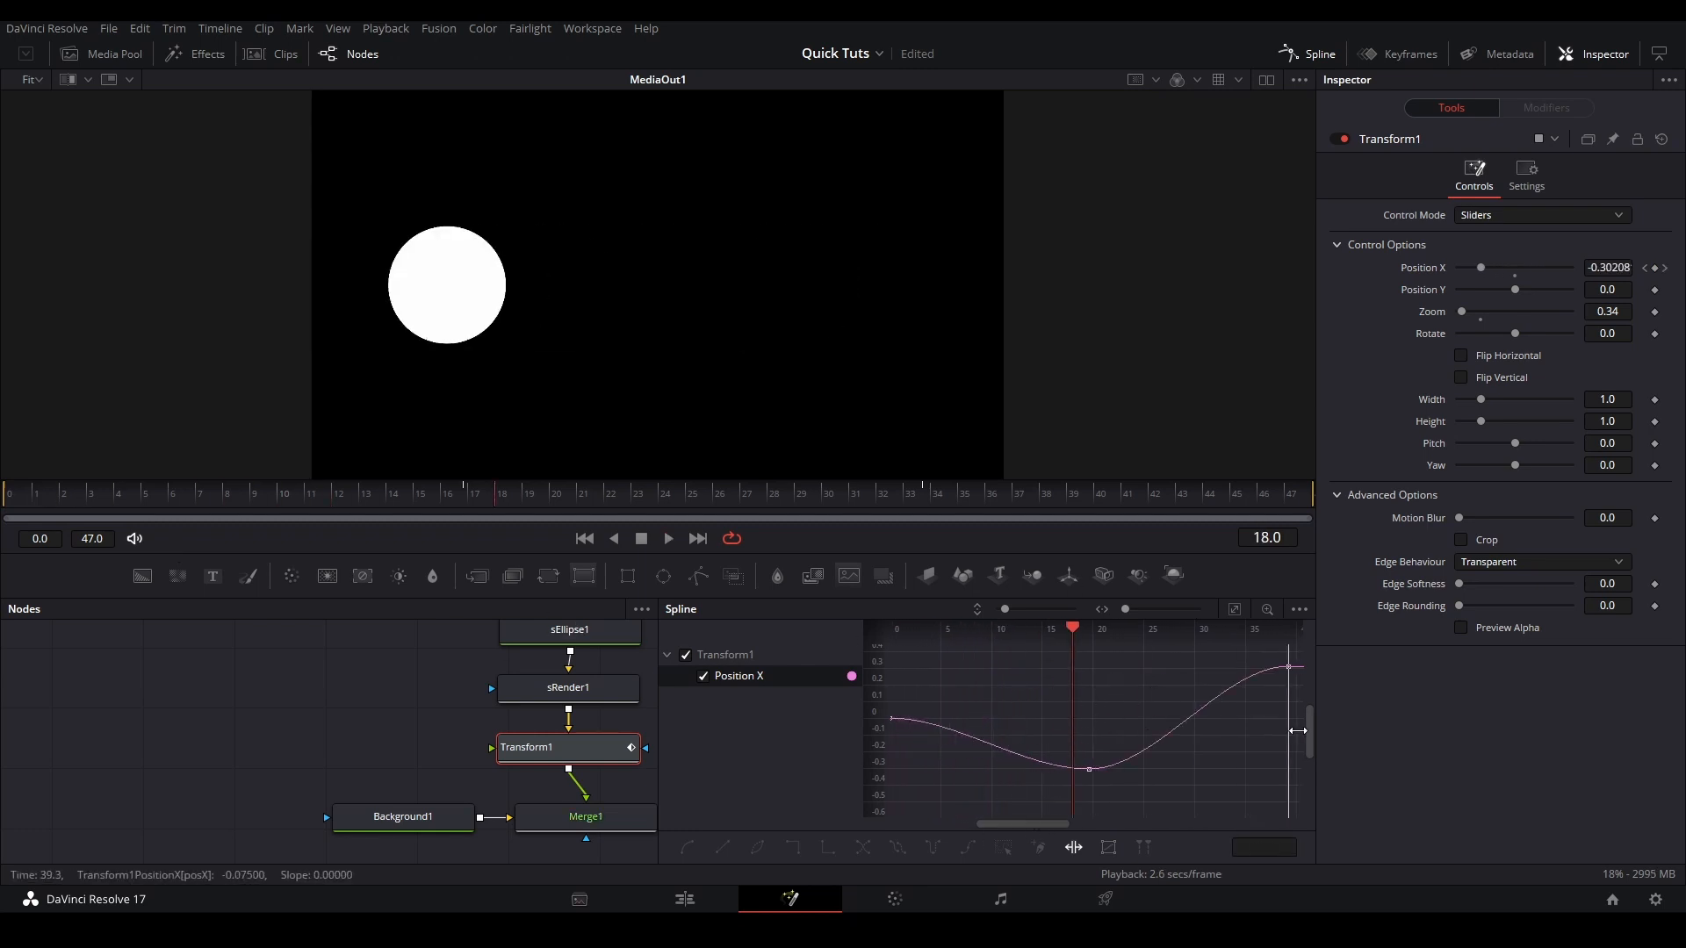
Enable proportional time rescaling for the Position X keyframes in the Spline editor.
left_click(29, 493)
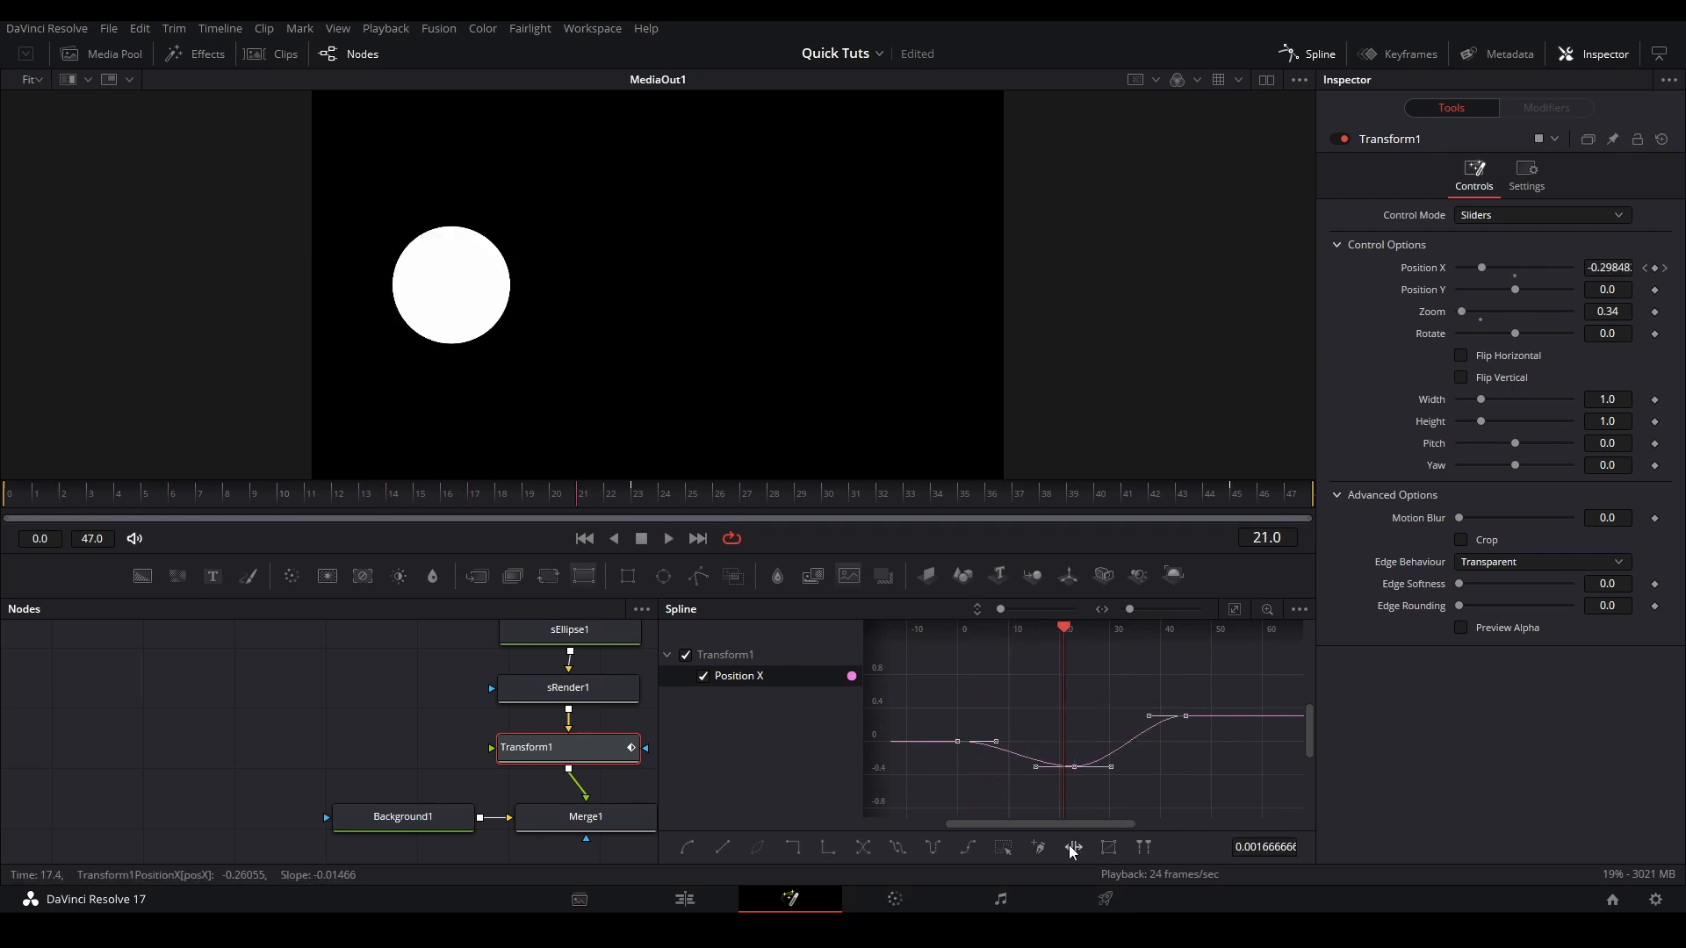
Turn on the Time Stretcher for the selected Position X keyframes.
left_click(1073, 848)
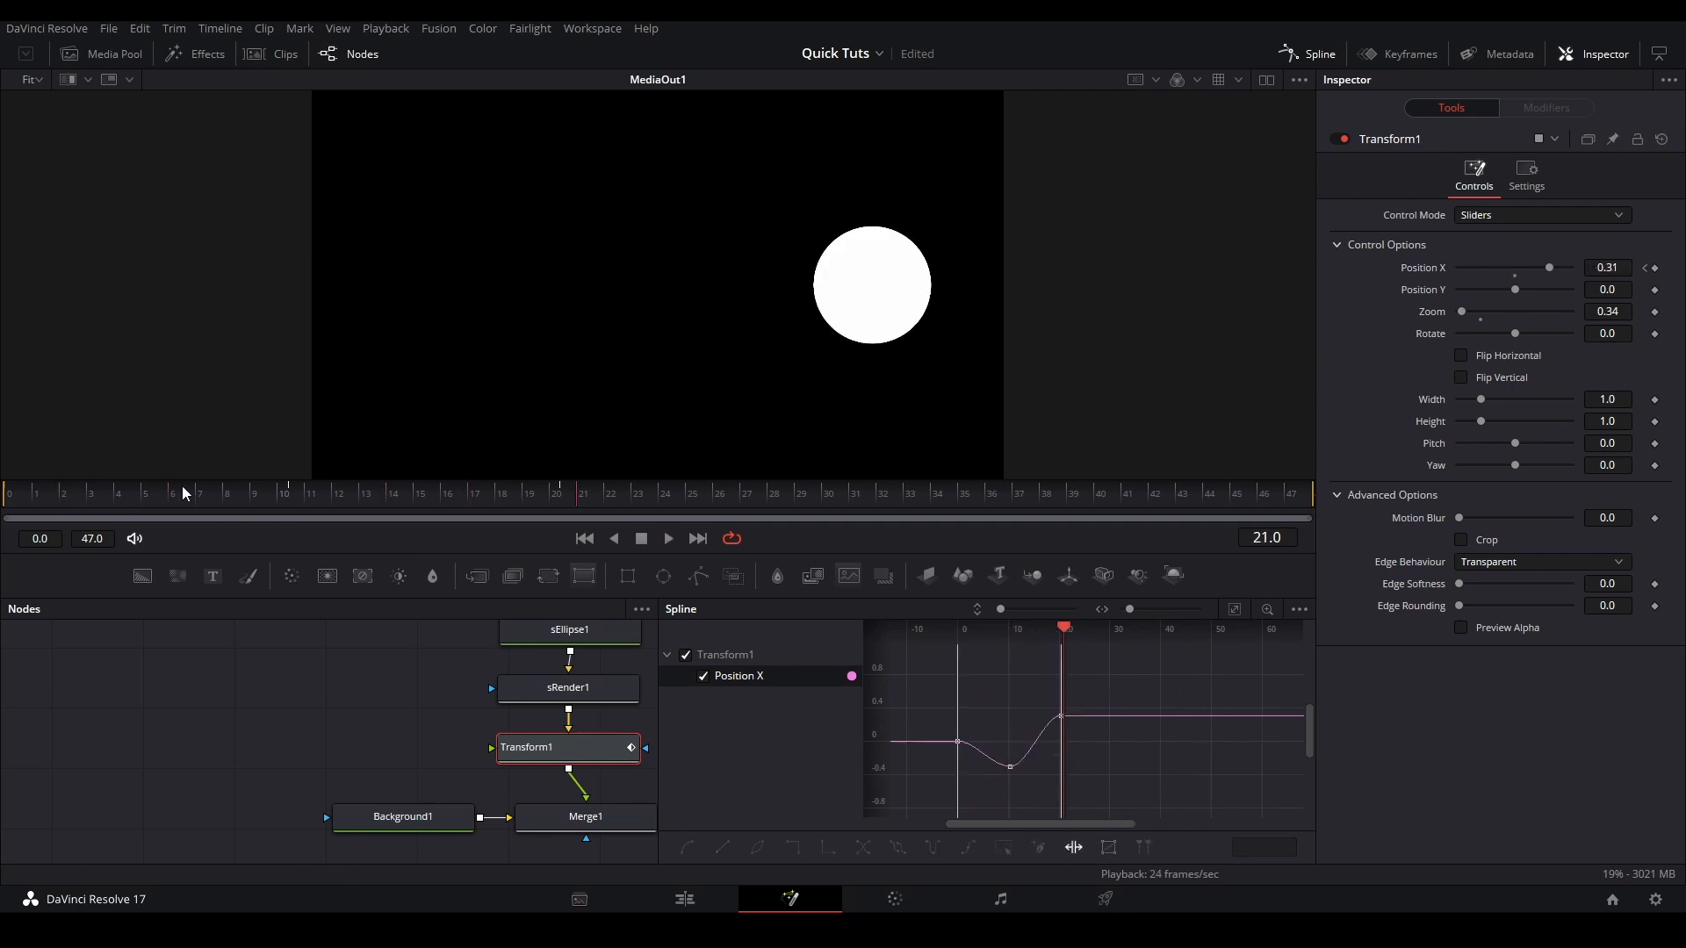